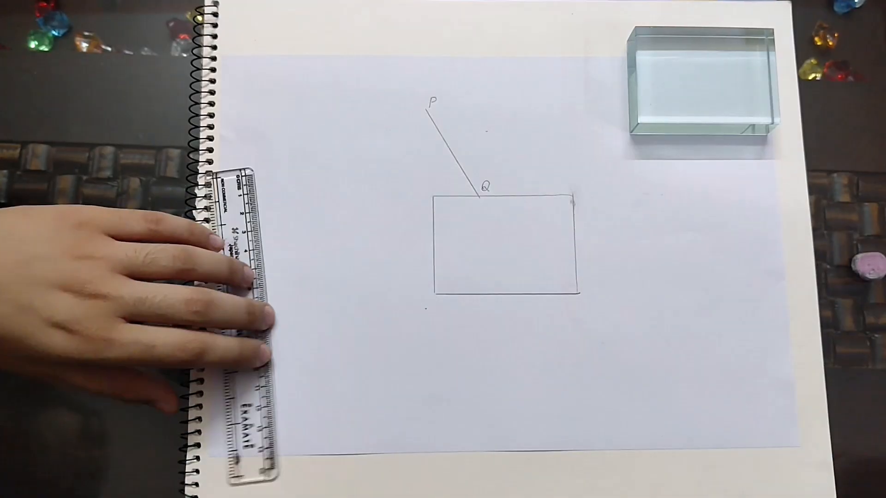
{"action": "left_click_drag", "start_coordinate": [703, 85], "coordinate": [506, 239]}
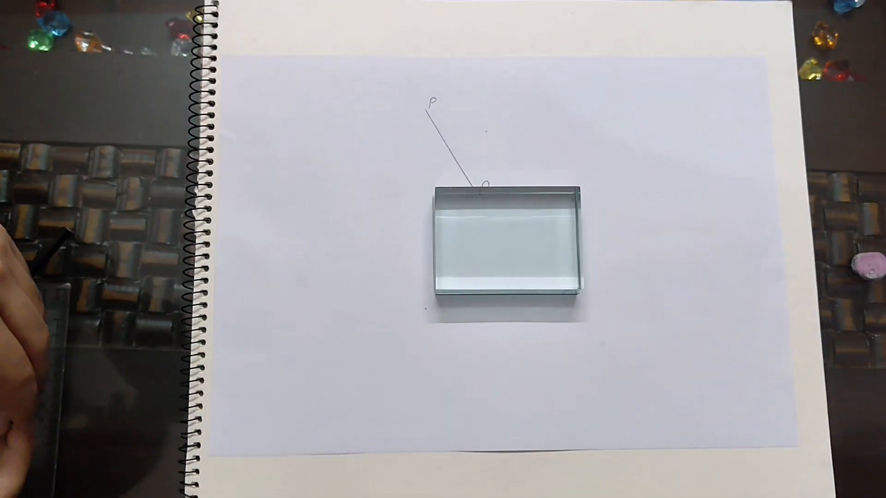